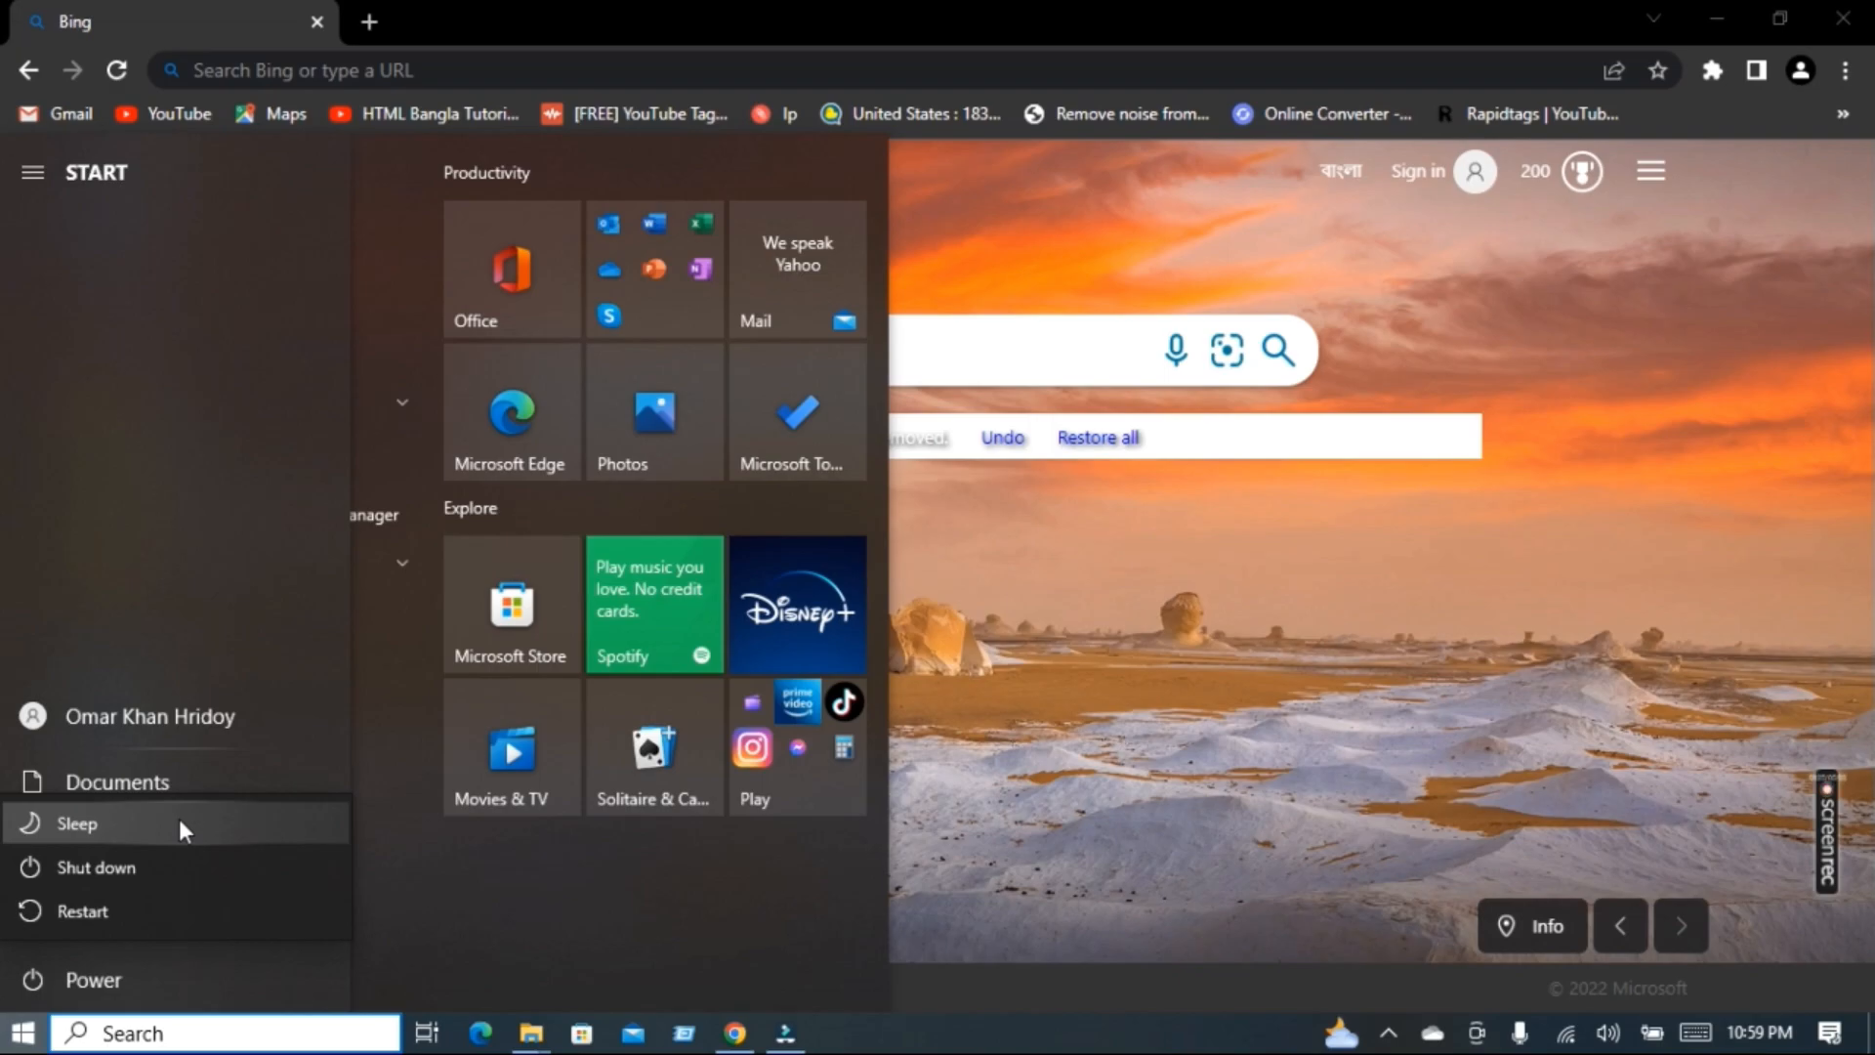
Close the Start menu and its power options, returning to the Bing homepage.
{"action": "left_click", "coordinate": [20, 1032]}
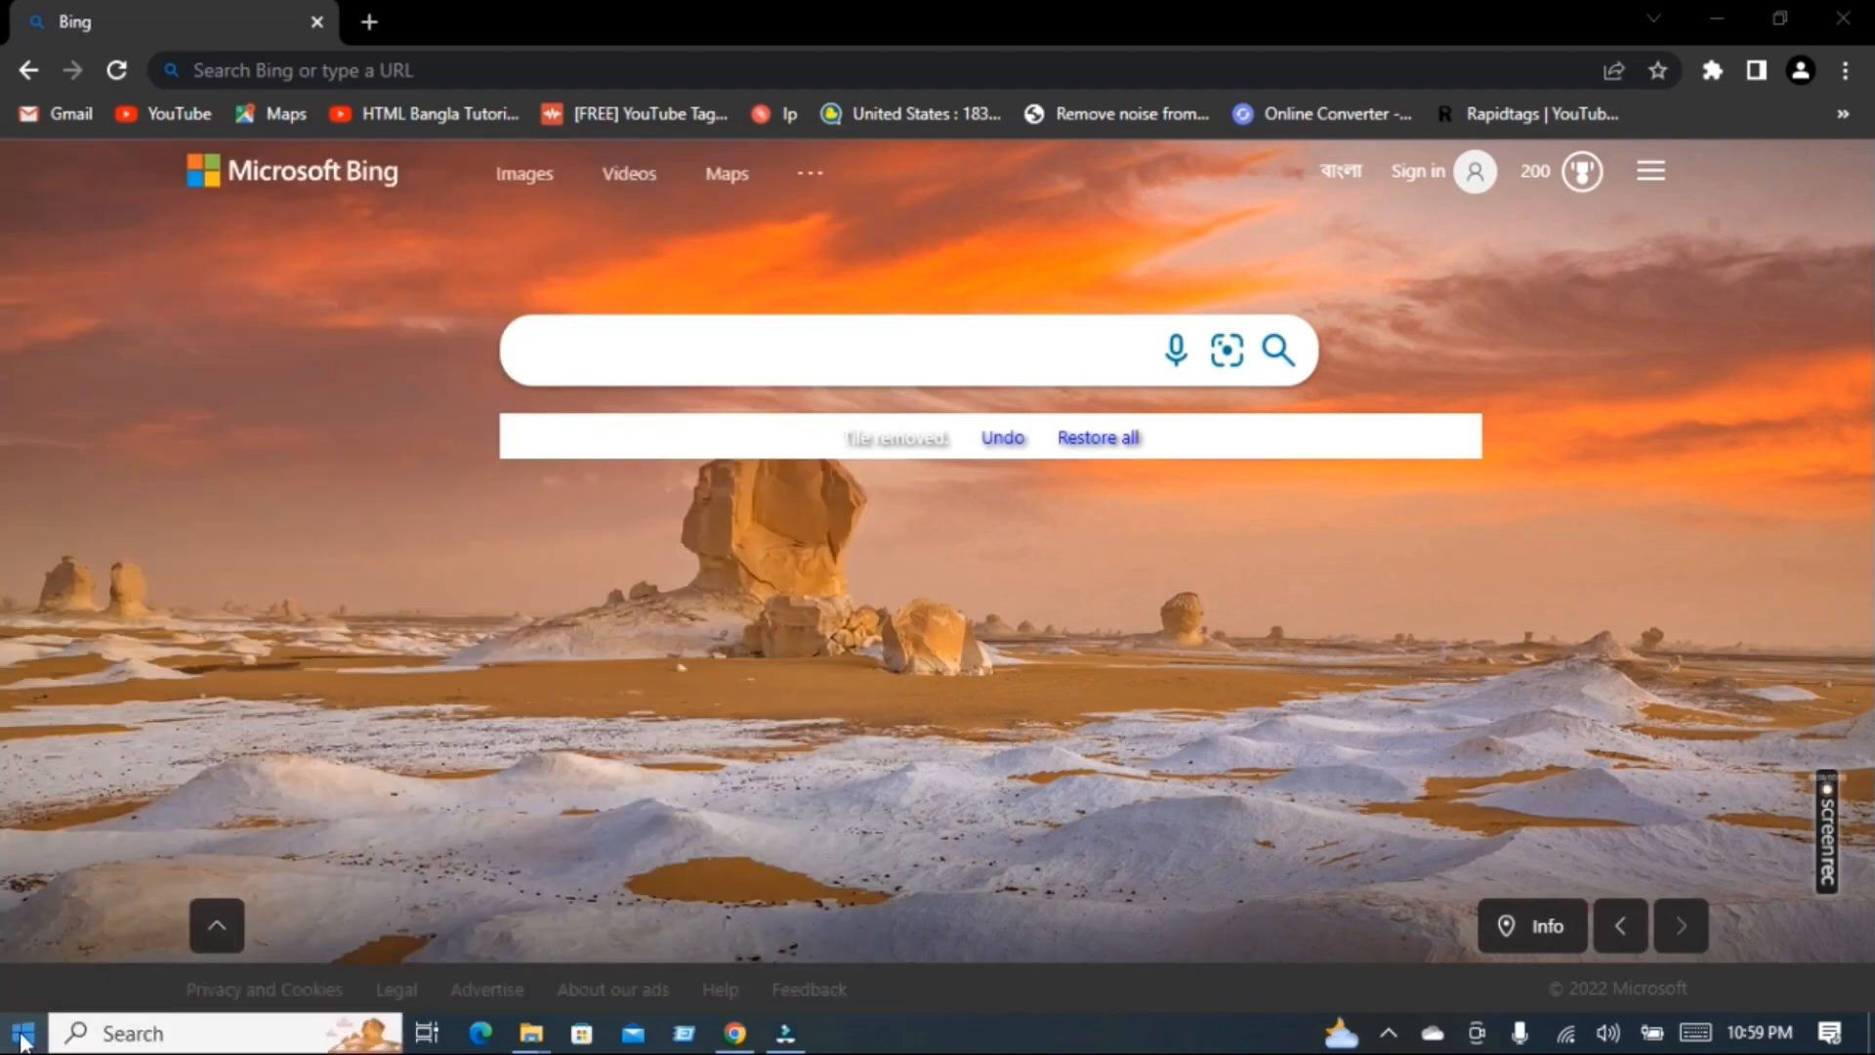